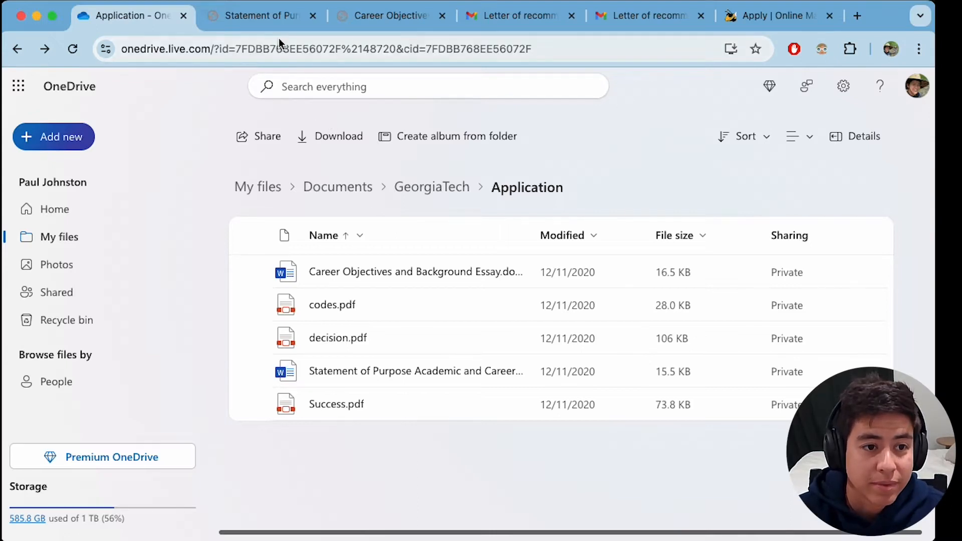
{"action": "mouse_move", "coordinate": [259, 20]}
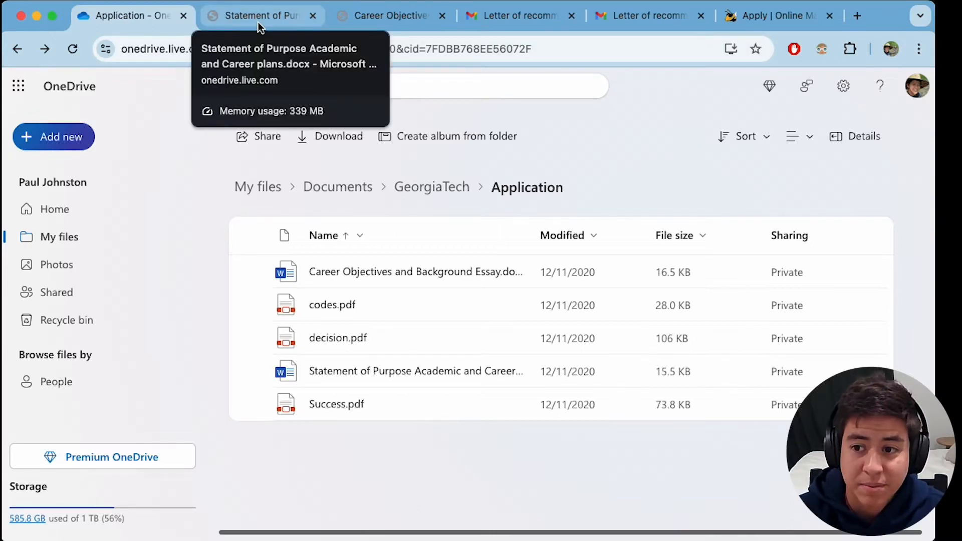
Step: Bring up the Statement of Purpose document and scroll past the guidelines to the 282-word draft
{"action": "left_click", "coordinate": [260, 15]}
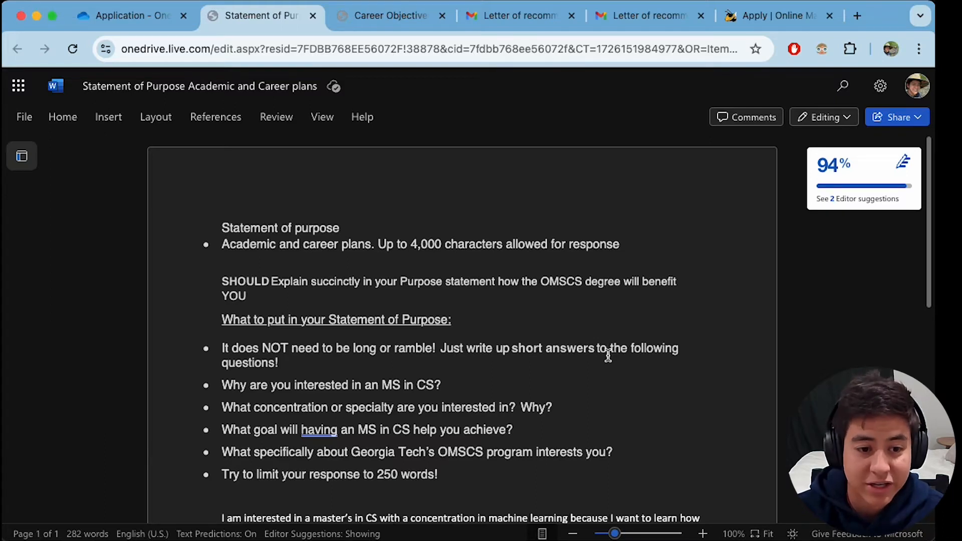
{"action": "scroll", "scroll_direction": "down", "scroll_amount": 3}
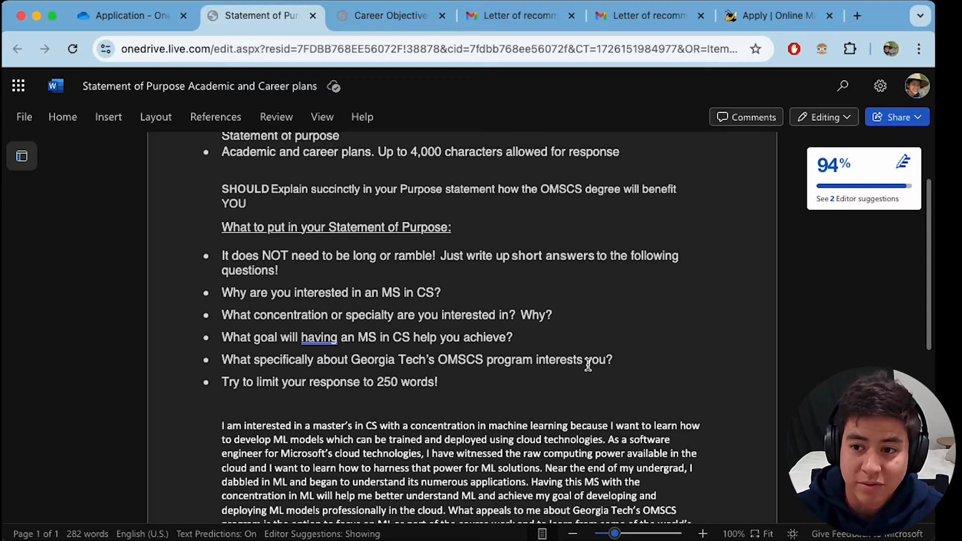
{"action": "scroll", "scroll_direction": "down", "scroll_amount": 3}
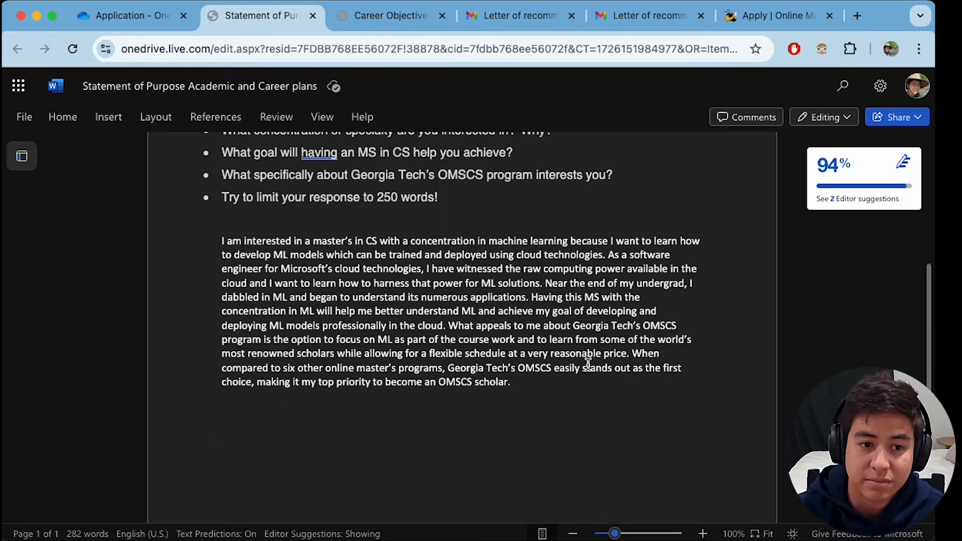
Step: Widen the OneDrive Name column, then read down to the 482-word Career Objectives essay
{"action": "left_click", "coordinate": [130, 15]}
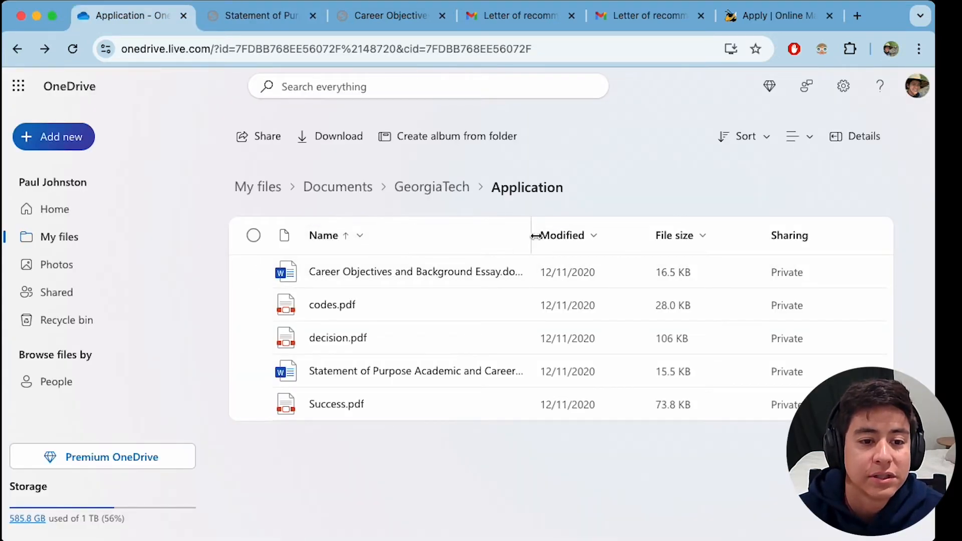
{"action": "left_click_drag", "start_coordinate": [531, 235], "coordinate": [608, 246]}
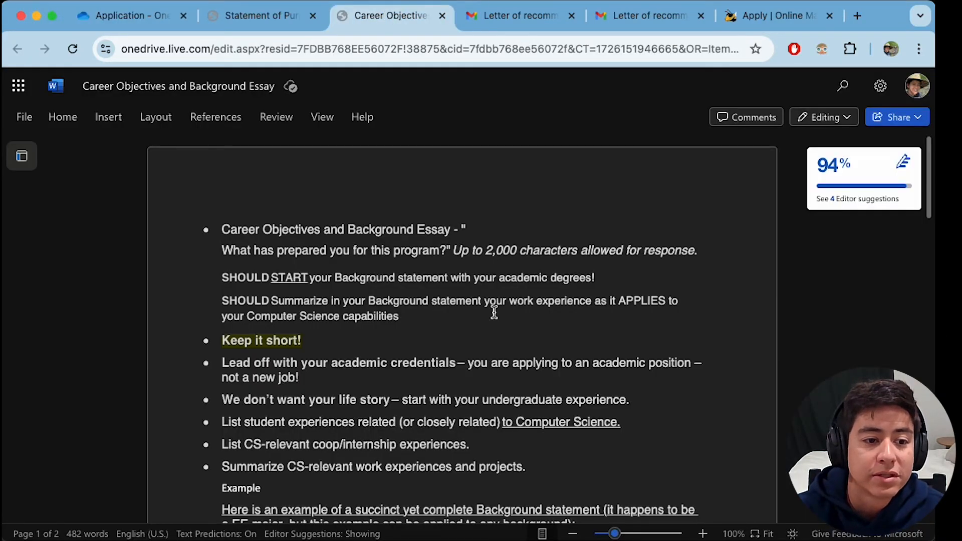
{"action": "mouse_move", "coordinate": [490, 283]}
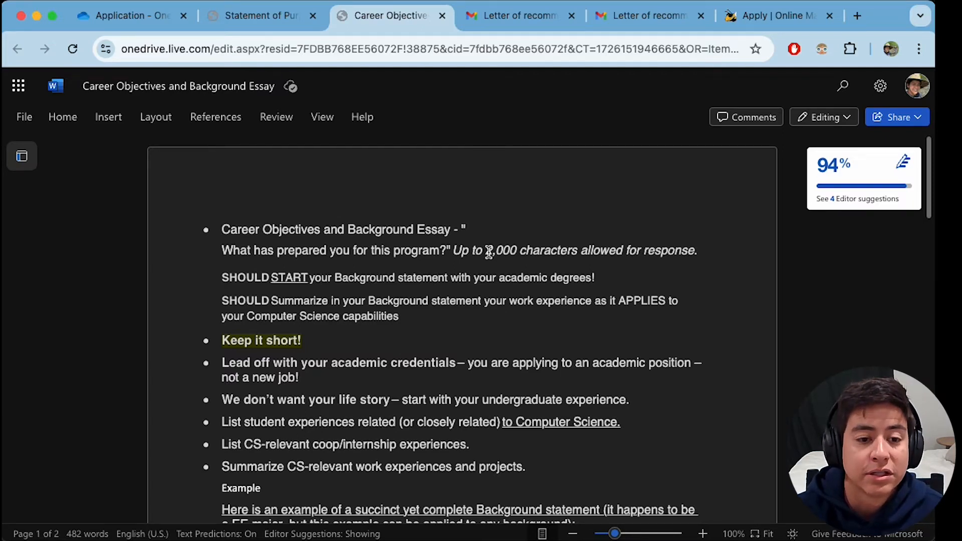
{"action": "scroll", "scroll_direction": "down", "scroll_amount": 3}
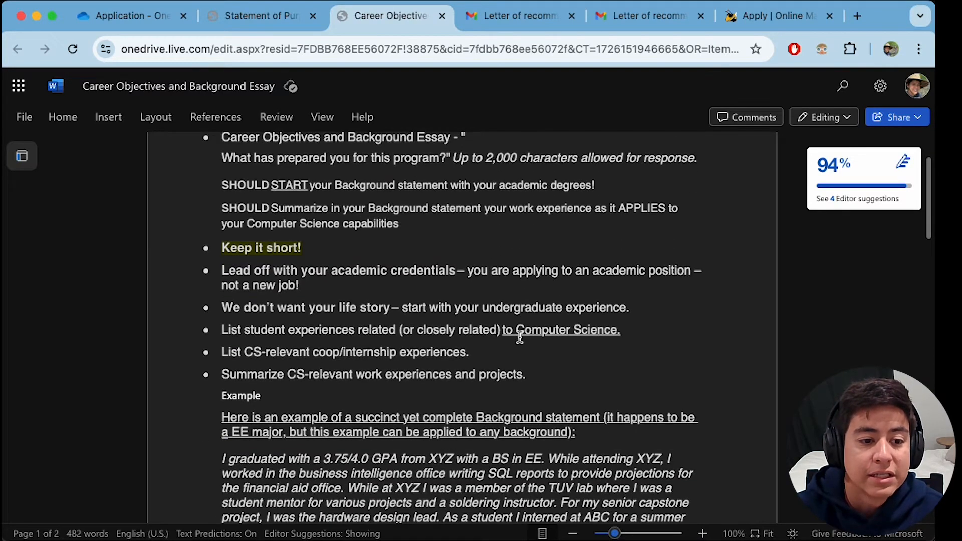
{"action": "scroll", "scroll_direction": "down", "scroll_amount": 3}
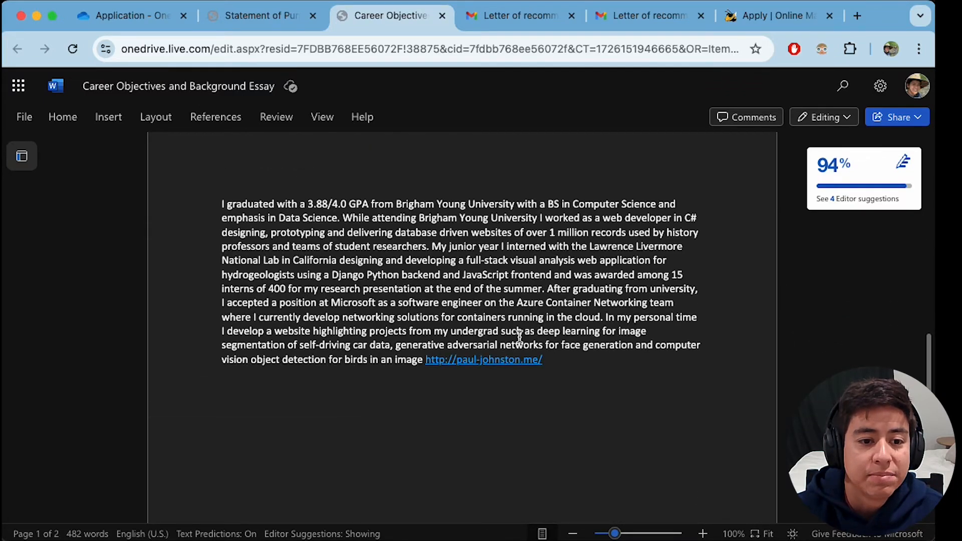
{"action": "mouse_move", "coordinate": [577, 405]}
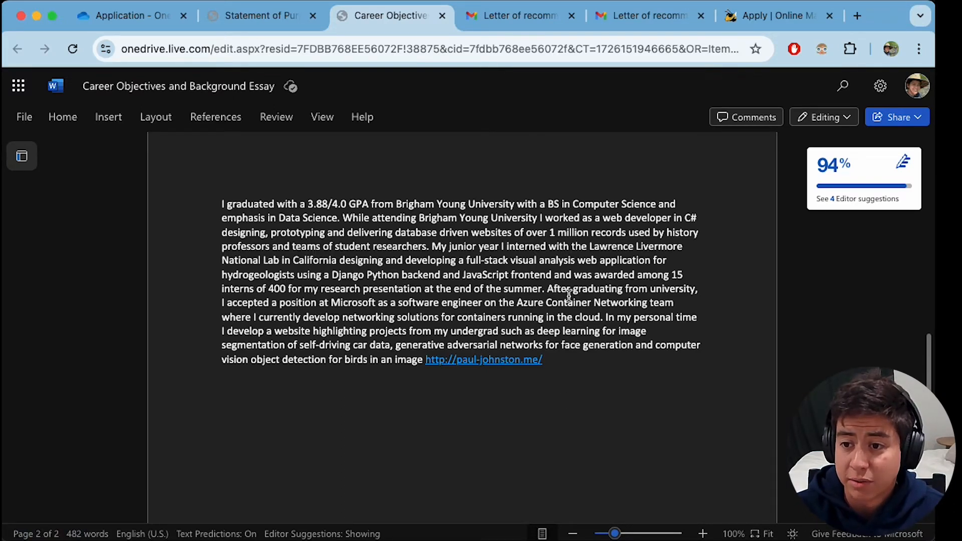
Step: Read through the recommendation email threads with Dr. Farrell and Dr. Morse
{"action": "left_click", "coordinate": [518, 15]}
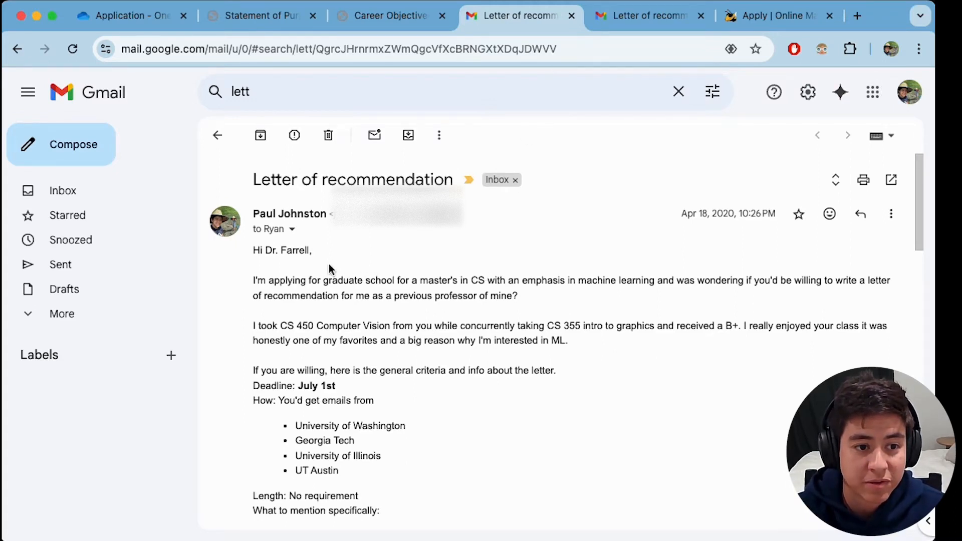
{"action": "mouse_move", "coordinate": [639, 18]}
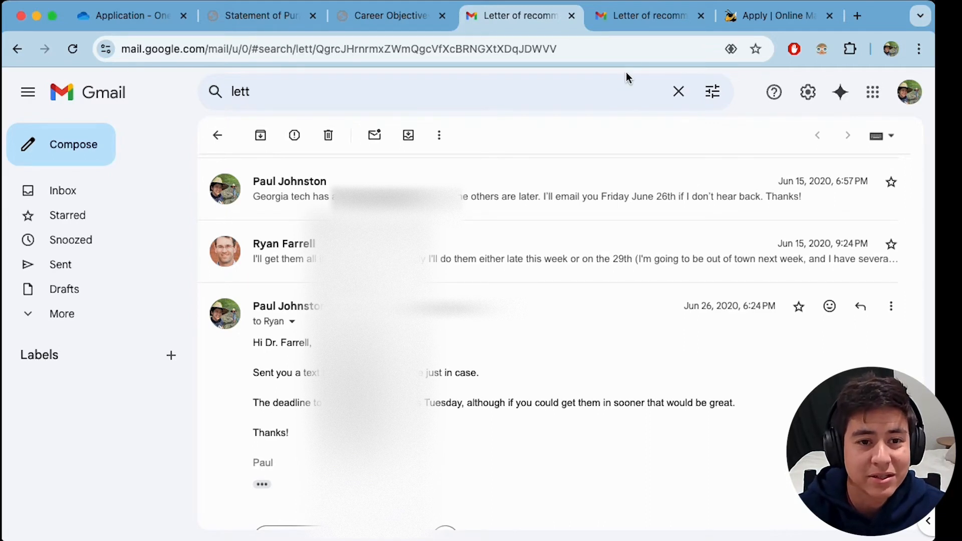
{"action": "mouse_move", "coordinate": [636, 16]}
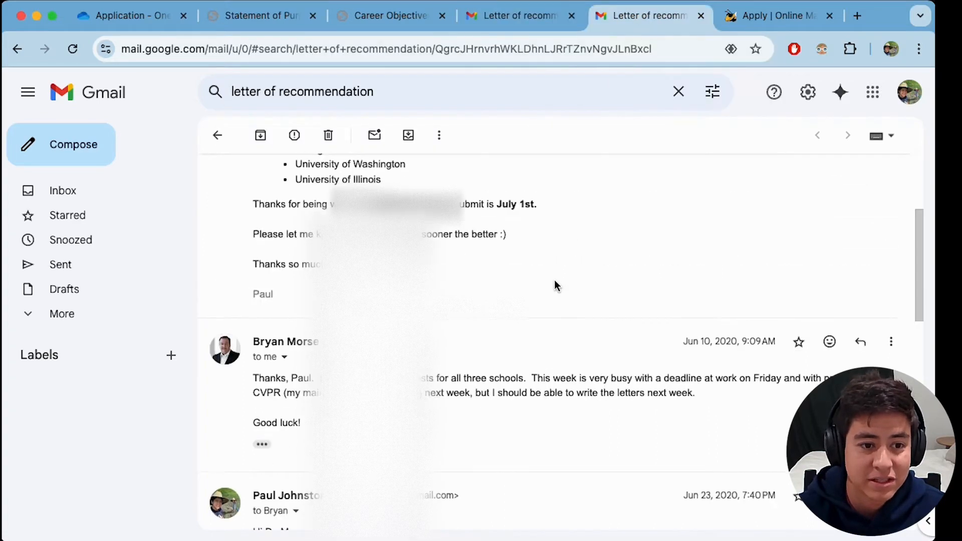
{"action": "scroll", "scroll_direction": "down", "scroll_amount": 3}
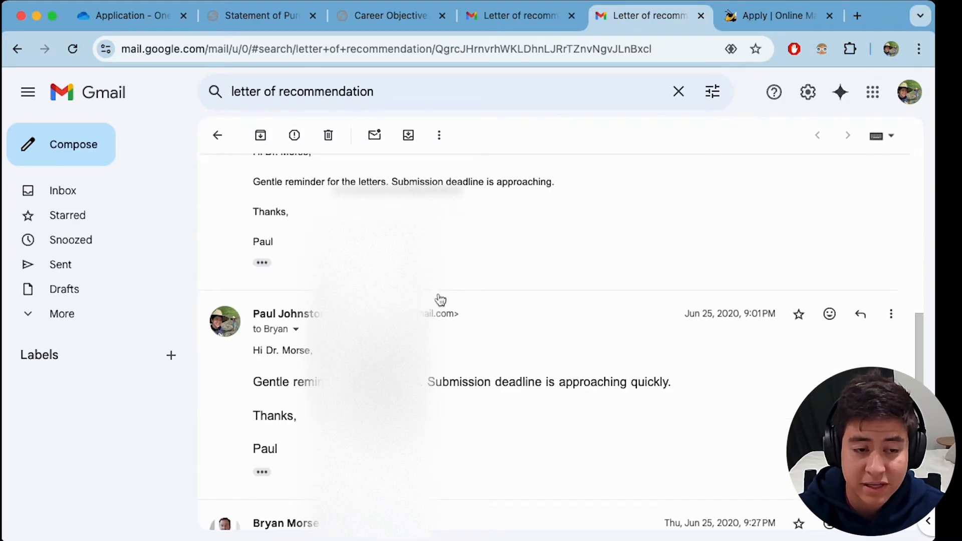
{"action": "scroll", "scroll_direction": "down", "scroll_amount": 3}
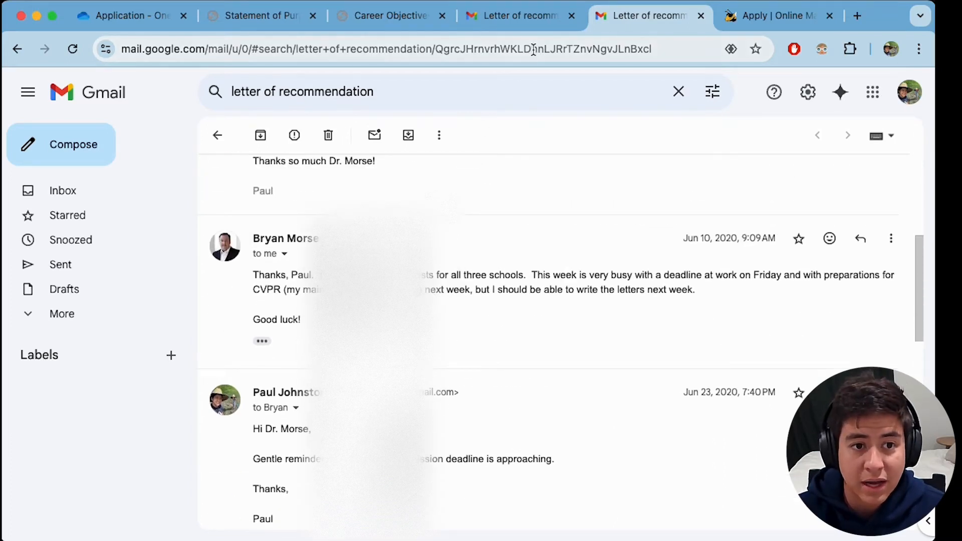
{"action": "mouse_move", "coordinate": [376, 40]}
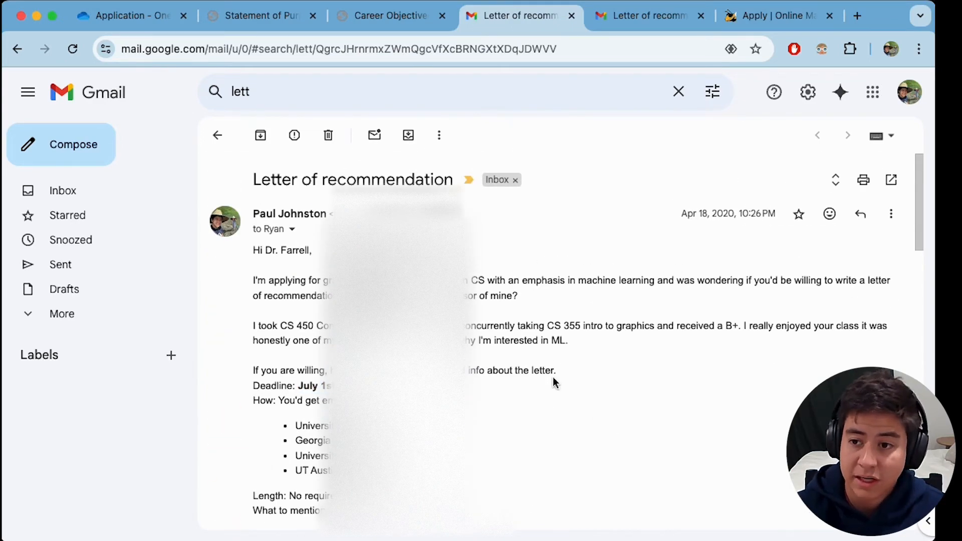
Step: Review the zoomed-out Microsoft Resume PDF and follow its paulj.pro portfolio link
{"action": "left_click", "coordinate": [784, 15]}
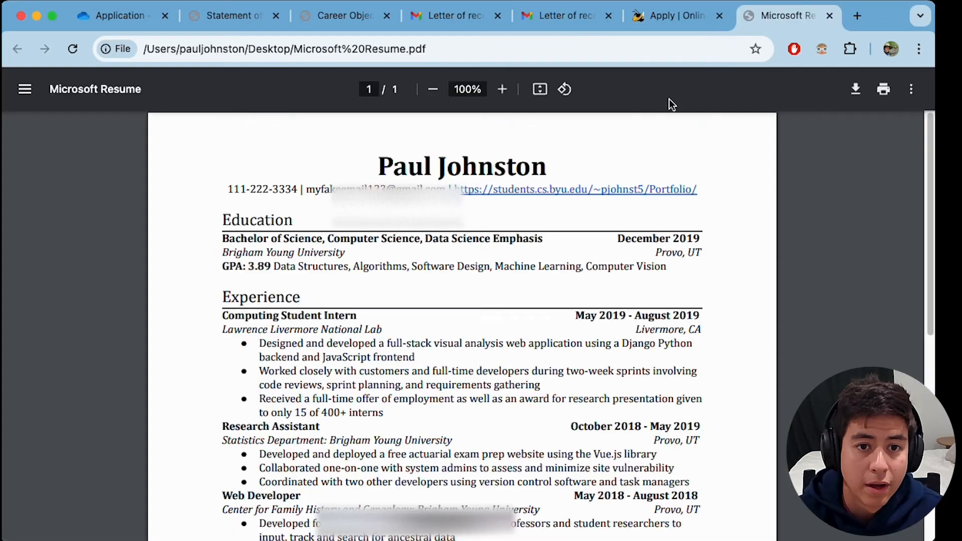
{"action": "left_click", "coordinate": [119, 16]}
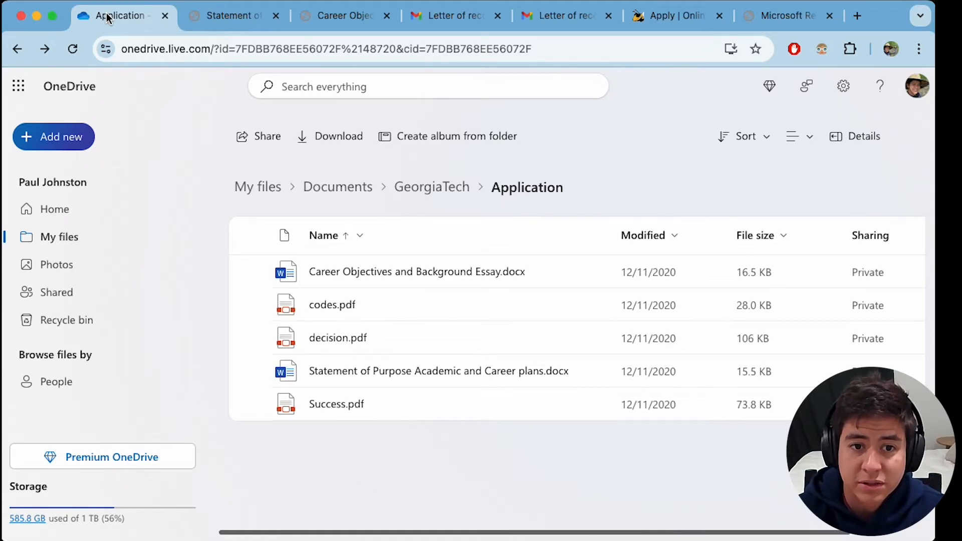
{"action": "left_click", "coordinate": [785, 15]}
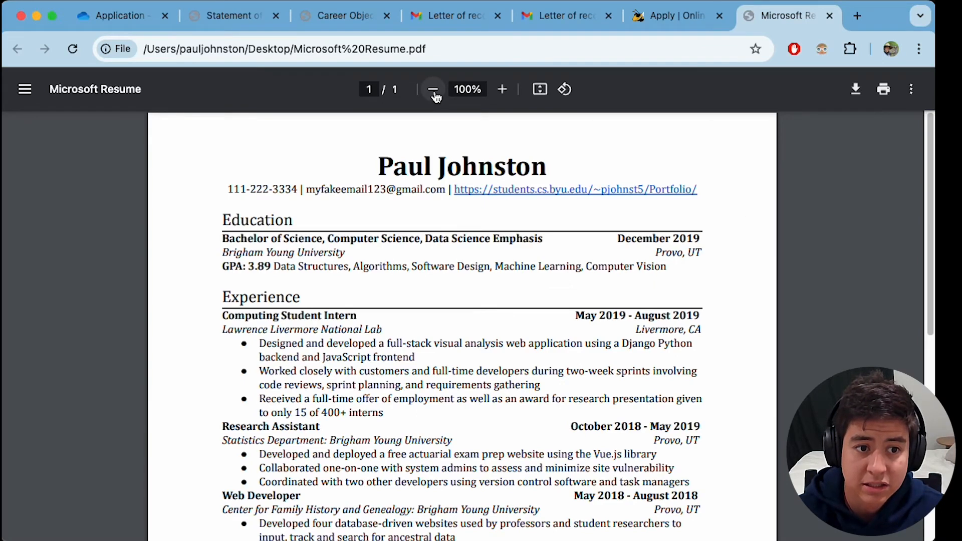
{"action": "left_click", "coordinate": [434, 89]}
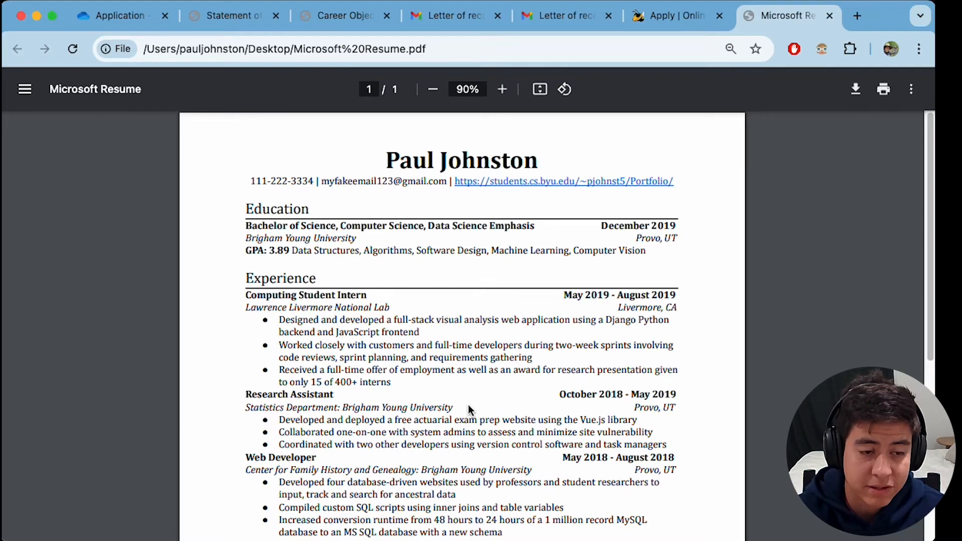
{"action": "mouse_move", "coordinate": [370, 347]}
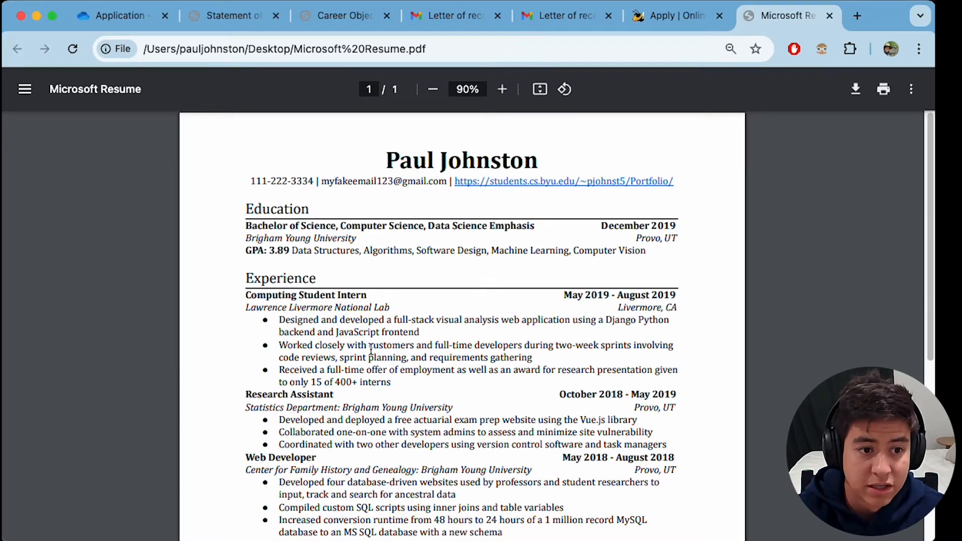
{"action": "mouse_move", "coordinate": [234, 270]}
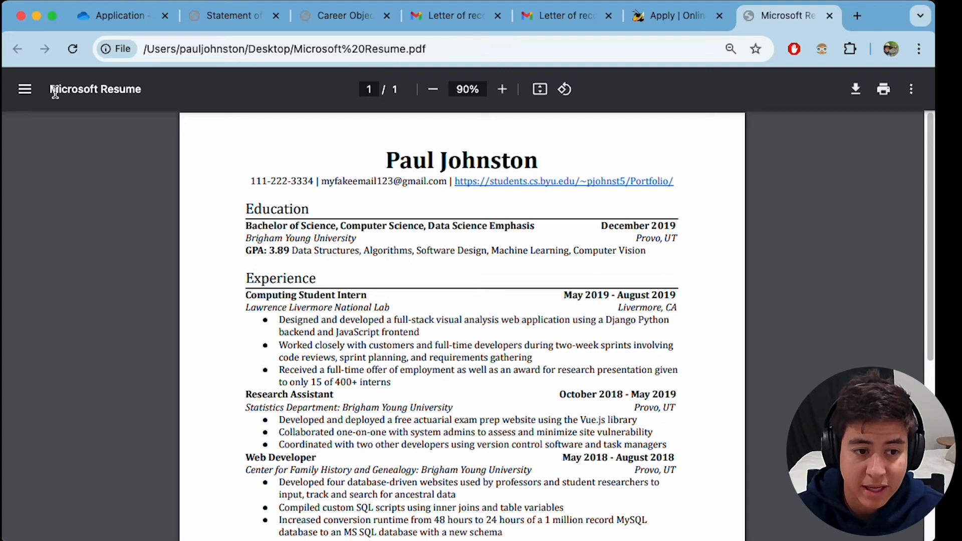
{"action": "mouse_move", "coordinate": [315, 176]}
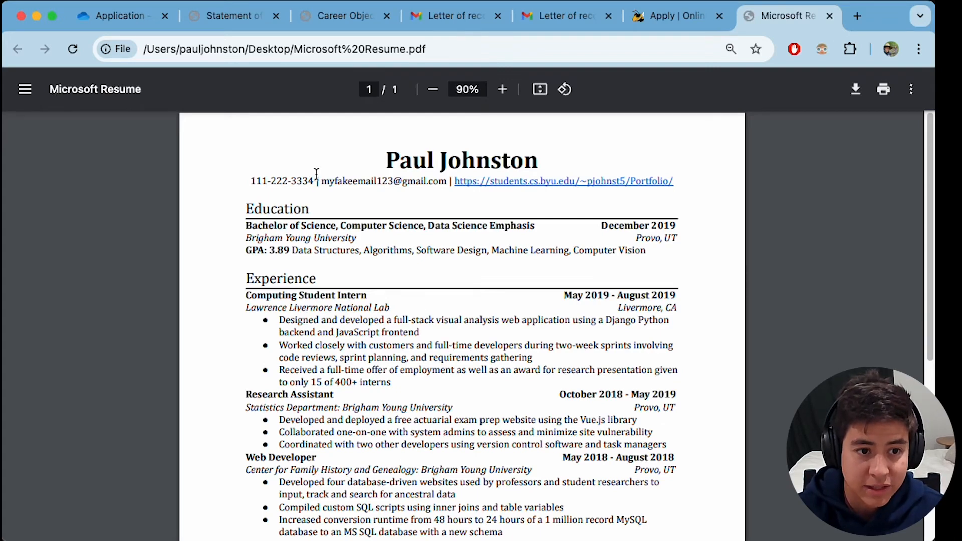
{"action": "mouse_move", "coordinate": [361, 231]}
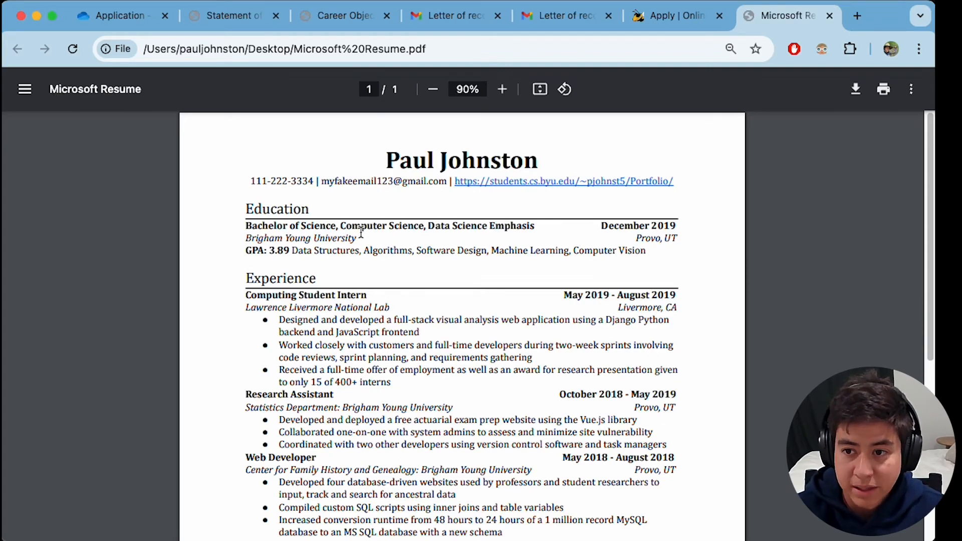
{"action": "left_click", "coordinate": [563, 181]}
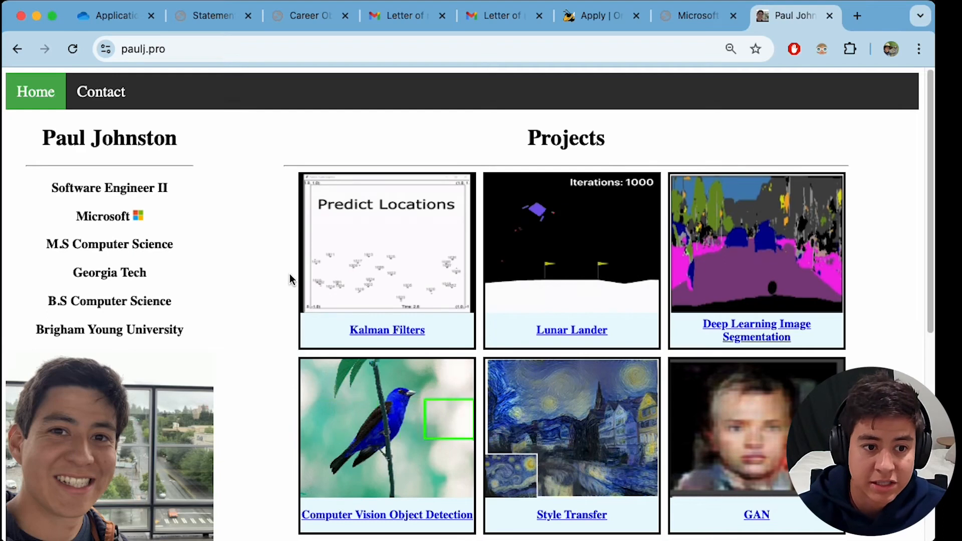
Step: Visit the Kalman Filters project page, return home, and read the Lunar Lander page
{"action": "left_click", "coordinate": [386, 329]}
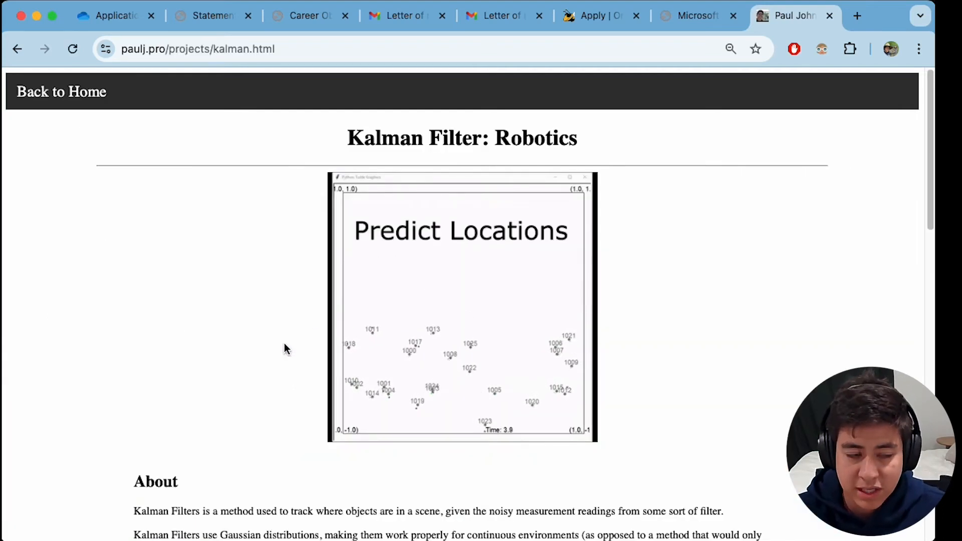
{"action": "left_click", "coordinate": [61, 91]}
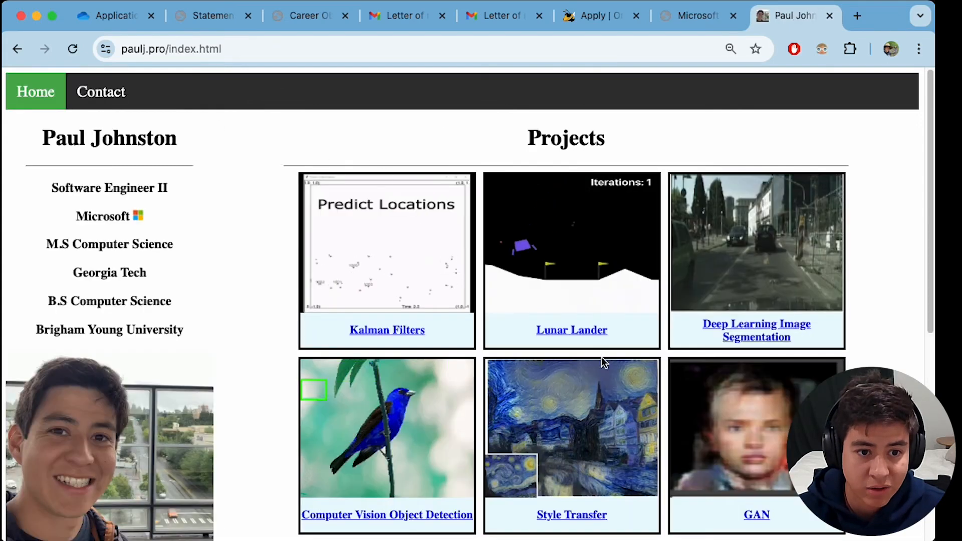
{"action": "left_click", "coordinate": [571, 330]}
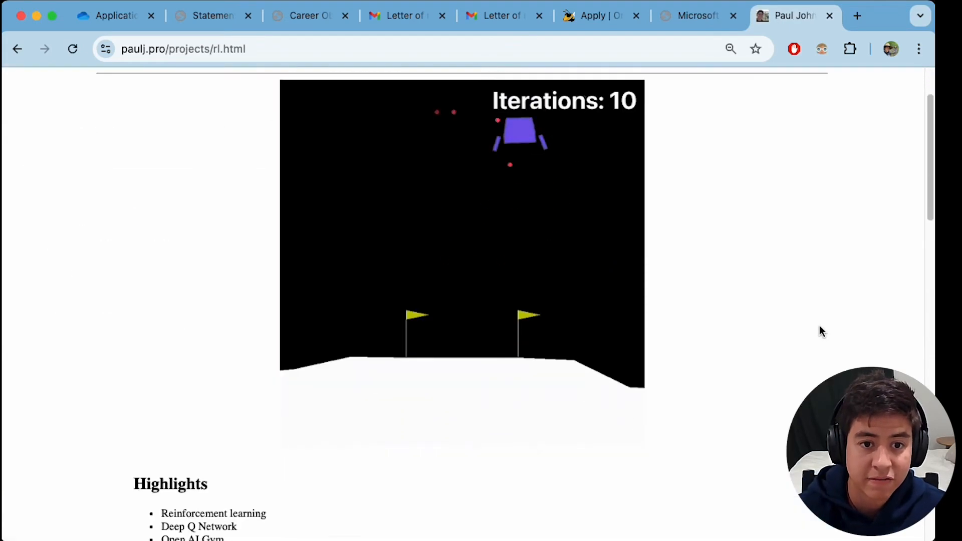
{"action": "scroll", "scroll_direction": "down", "scroll_amount": 3}
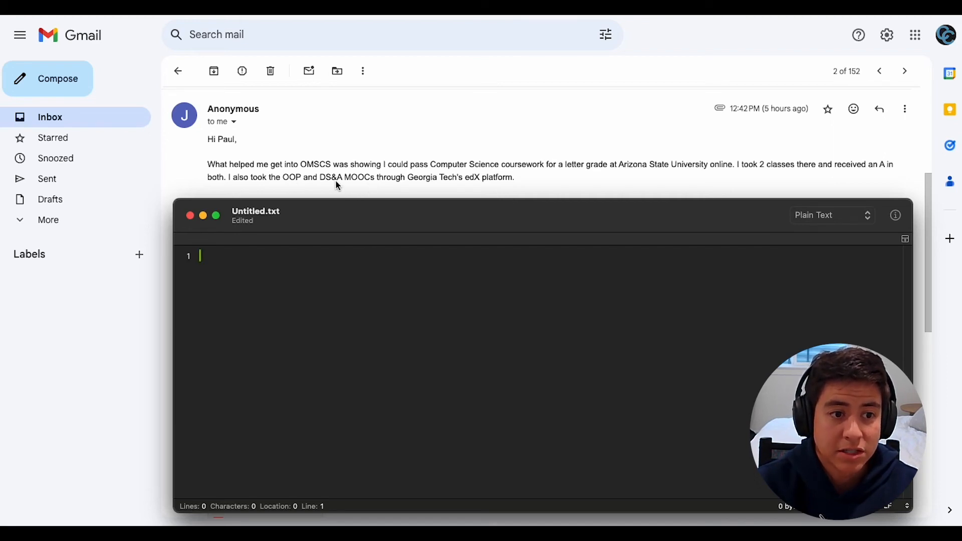
{"action": "mouse_move", "coordinate": [411, 180]}
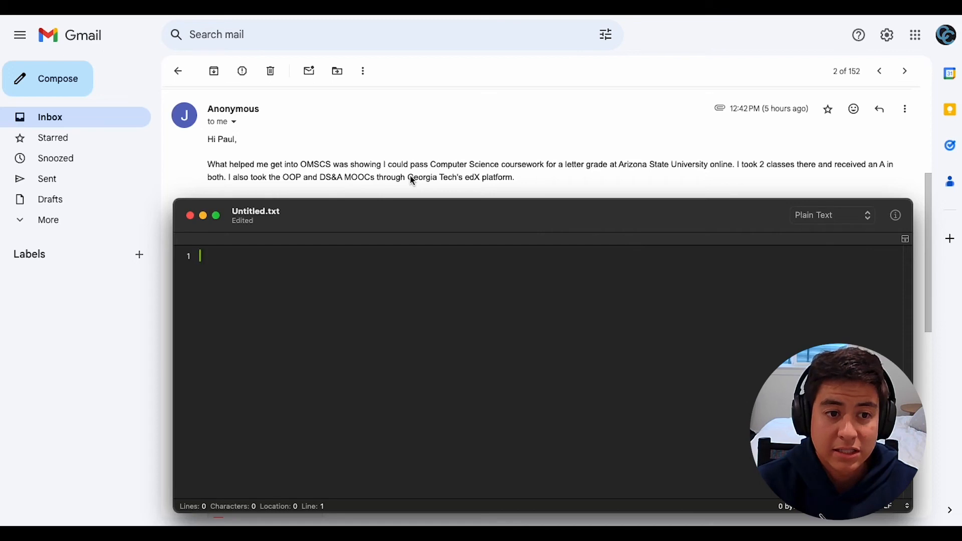
{"action": "mouse_move", "coordinate": [456, 183]}
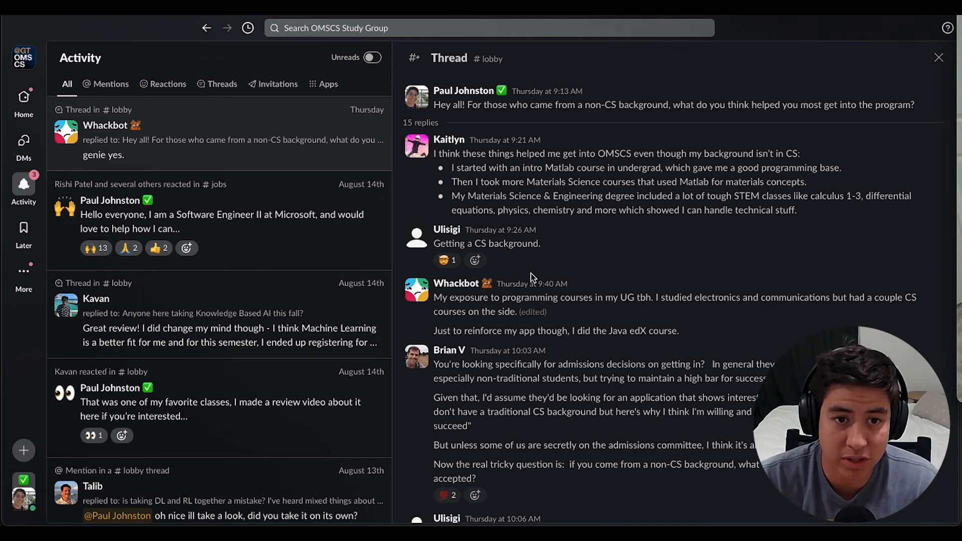
{"action": "mouse_move", "coordinate": [560, 175]}
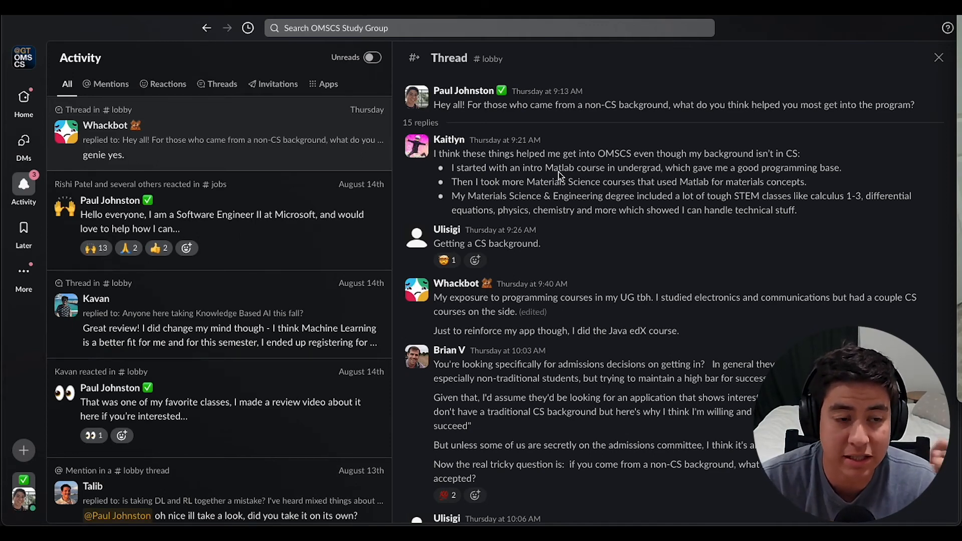
{"action": "mouse_move", "coordinate": [452, 134]}
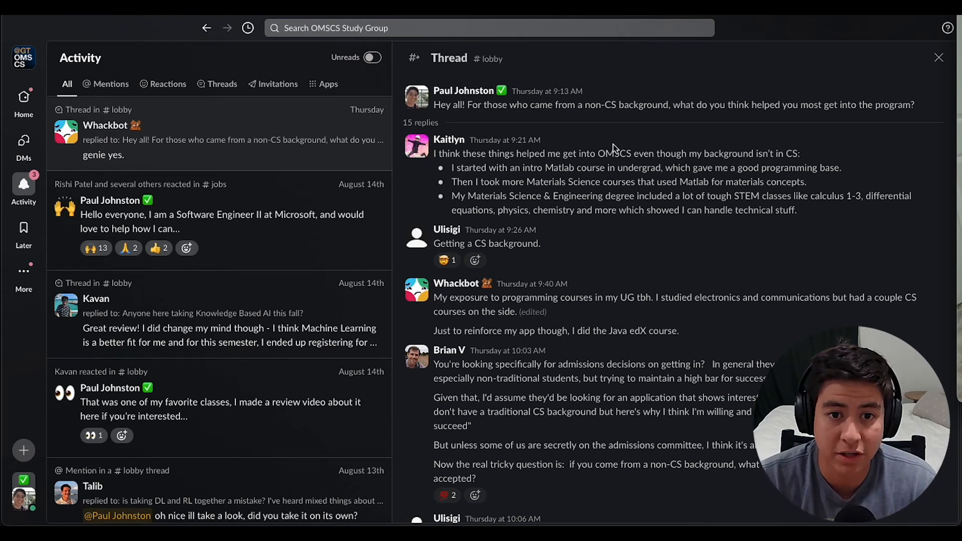
{"action": "mouse_move", "coordinate": [629, 136]}
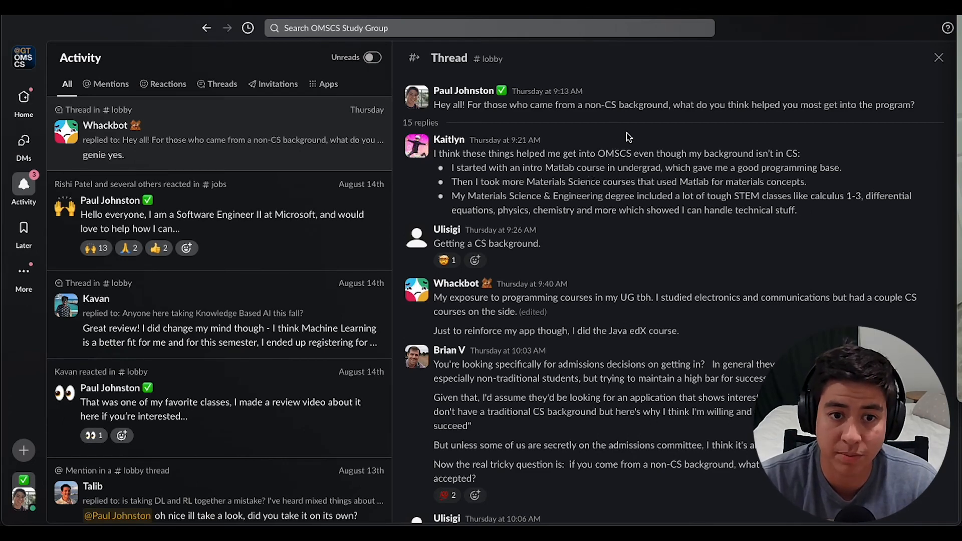
{"action": "mouse_move", "coordinate": [546, 169]}
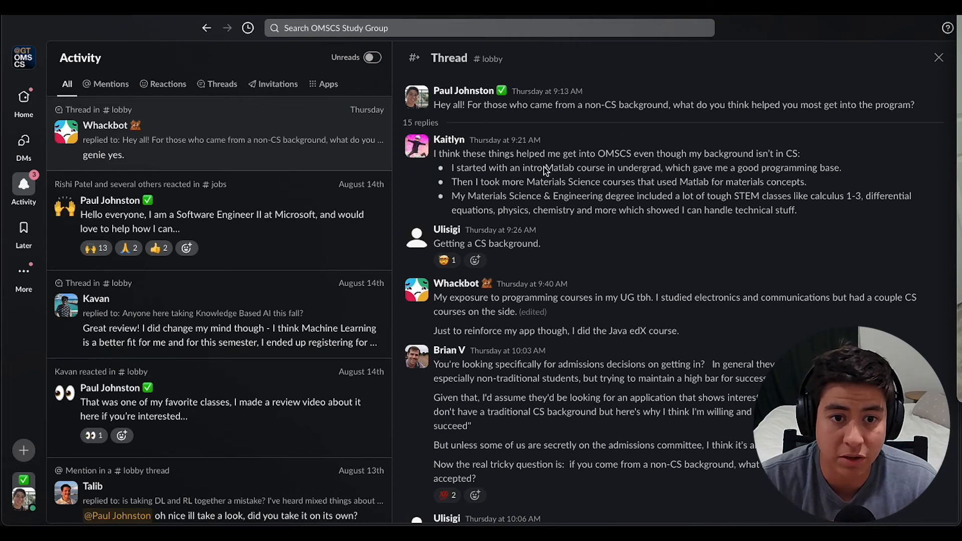
{"action": "double_click", "coordinate": [561, 167]}
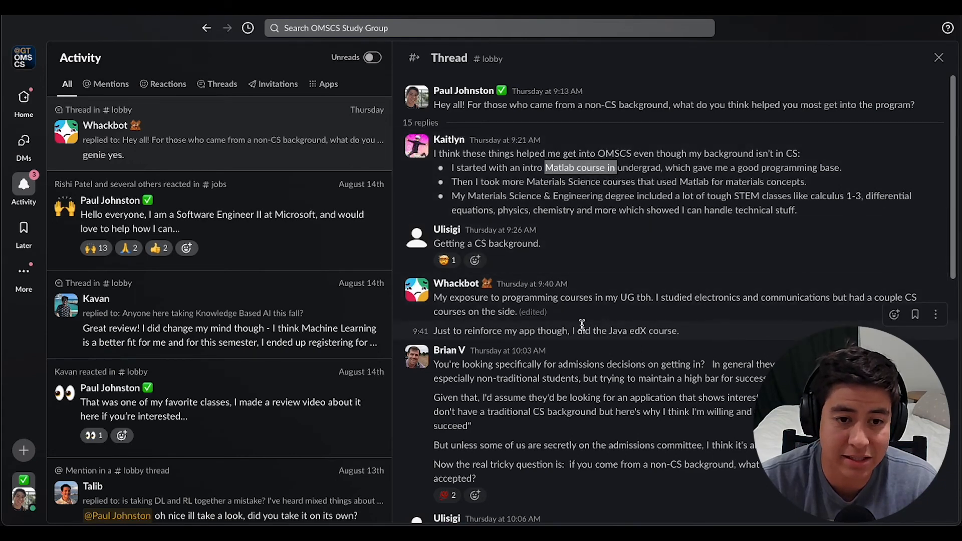
{"action": "scroll", "scroll_direction": "down", "scroll_amount": 3}
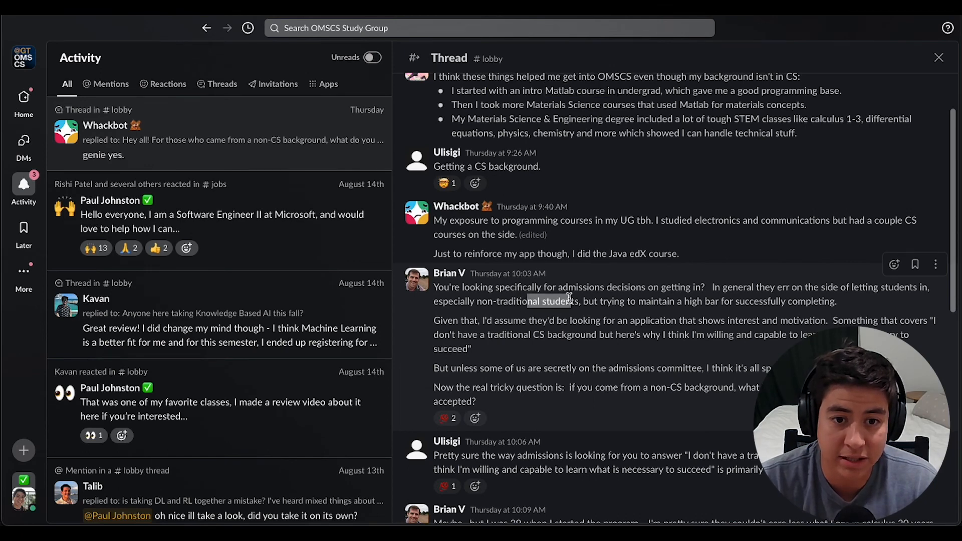
{"action": "scroll", "scroll_direction": "down", "scroll_amount": 3}
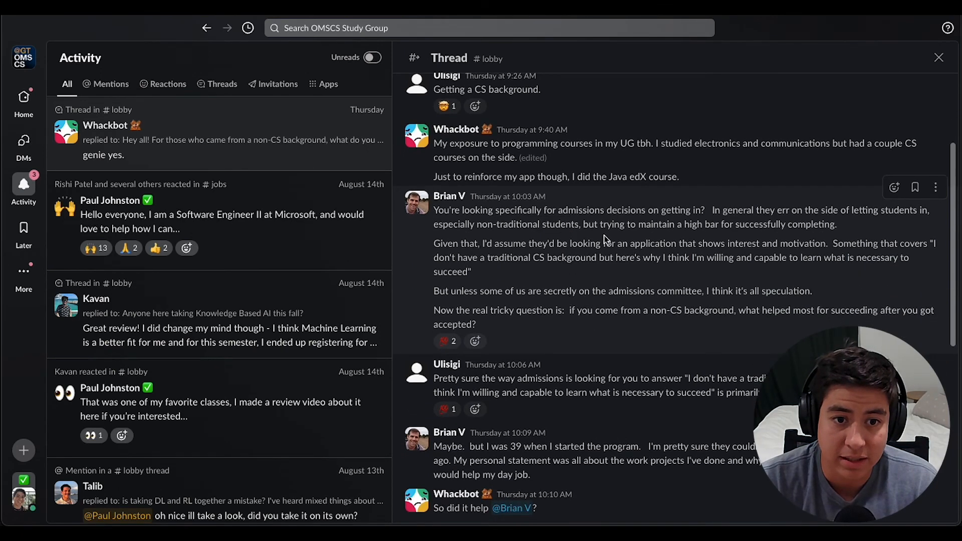